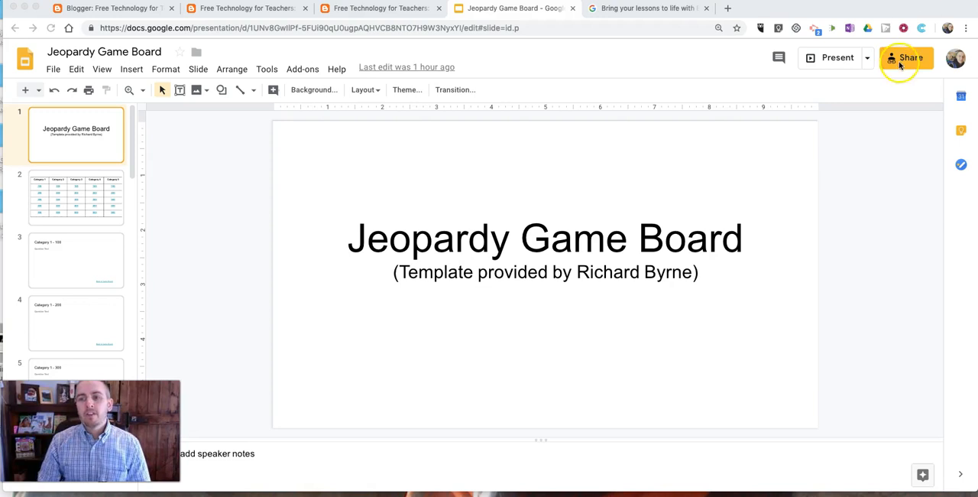
Copy the game board's view-only share link from the Share dialog and close it
left_click(907, 59)
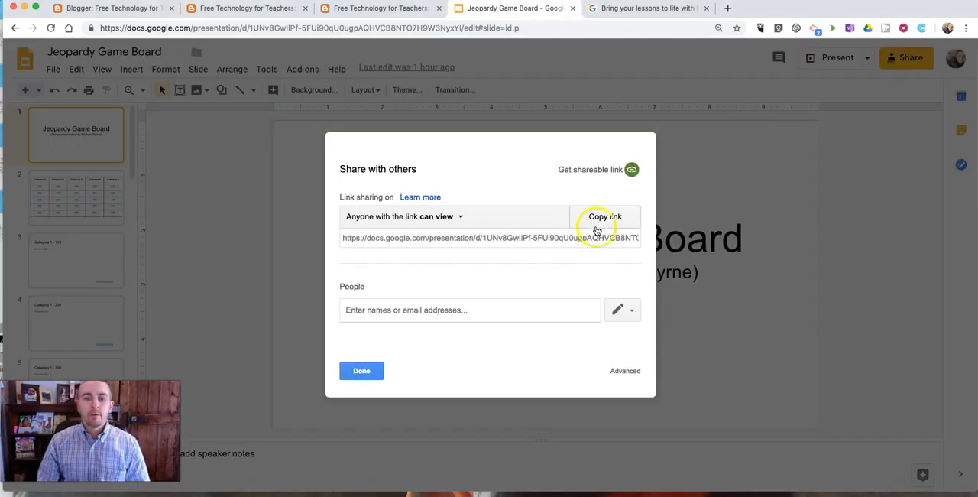
left_click(605, 217)
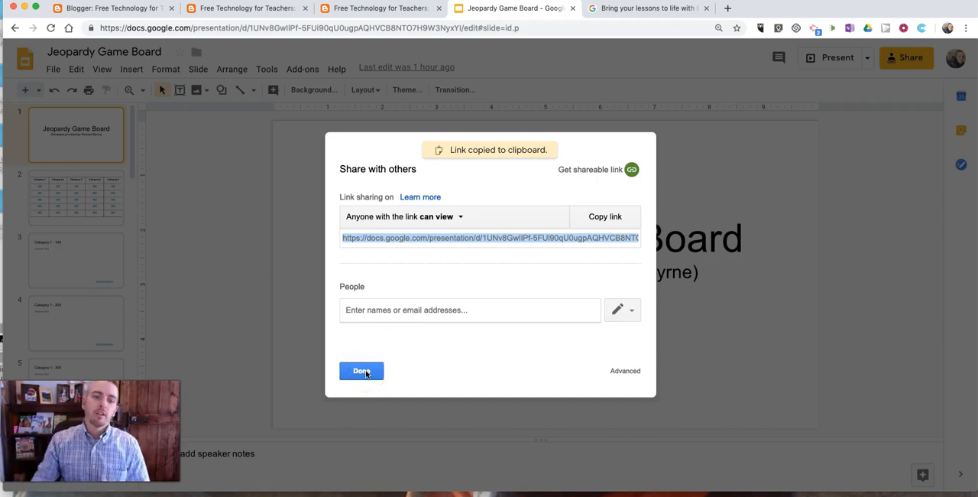
left_click(360, 370)
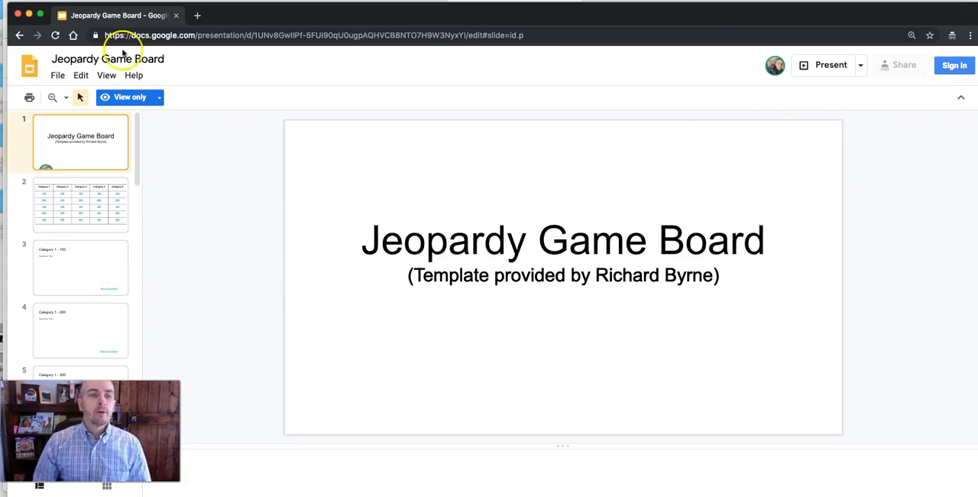
Go to Google sign-in and choose the suggested saved account
left_click(58, 75)
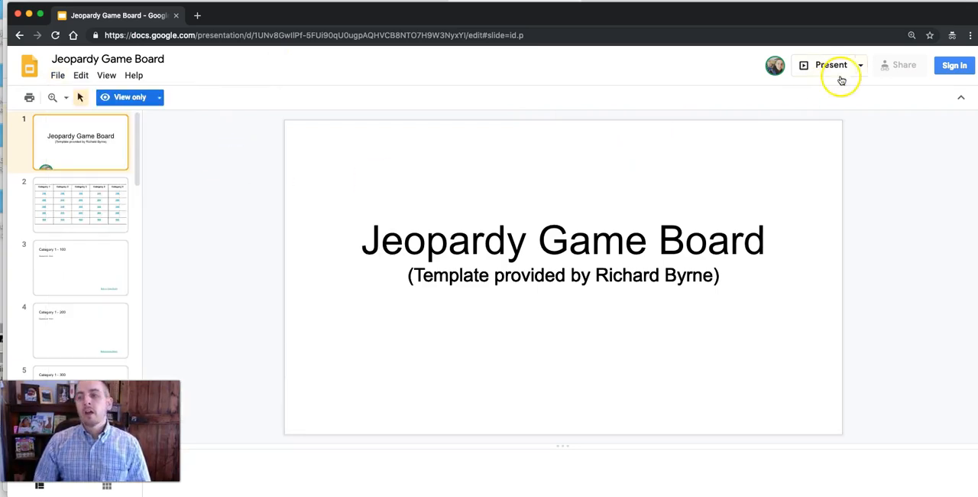
left_click(954, 64)
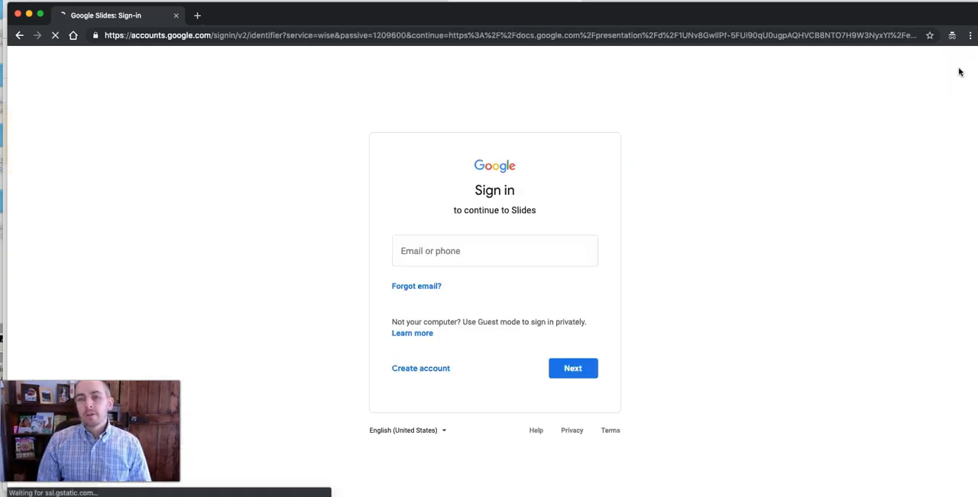
type("ma")
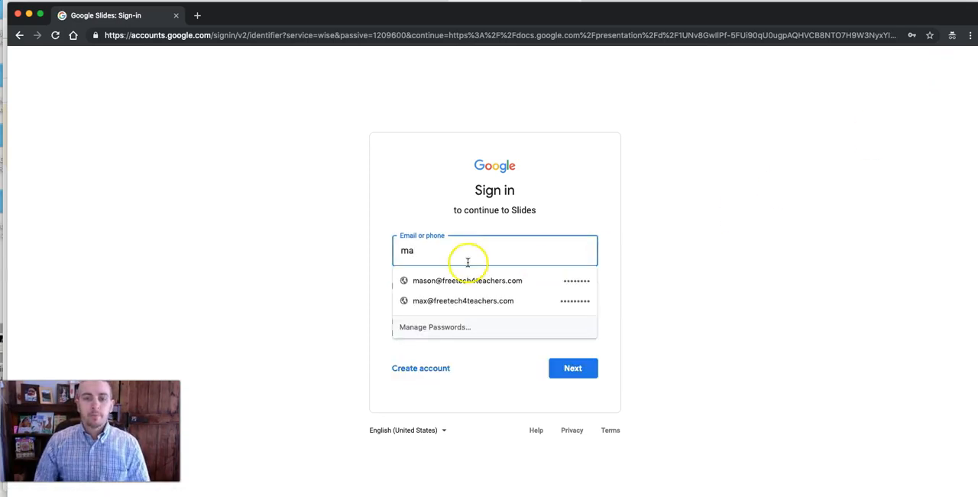
left_click(468, 281)
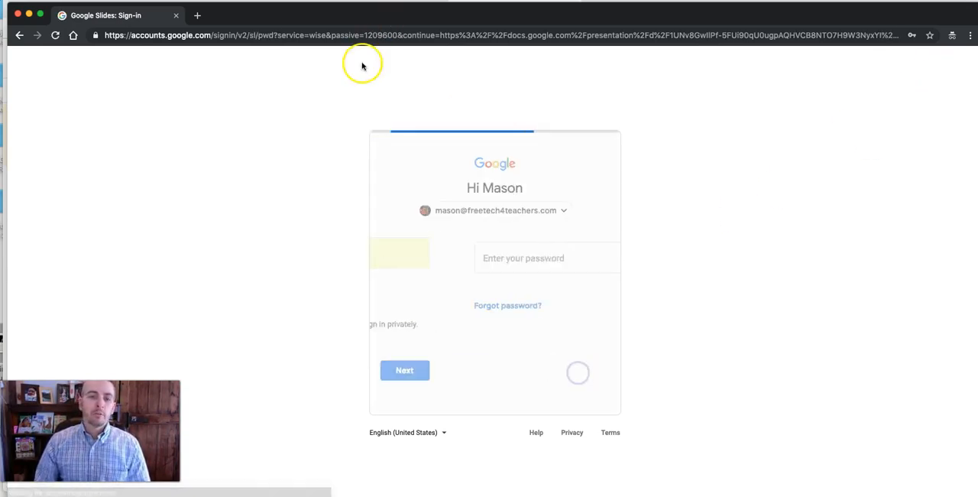
Submit the password to sign in and return to the view-only board
left_click(571, 307)
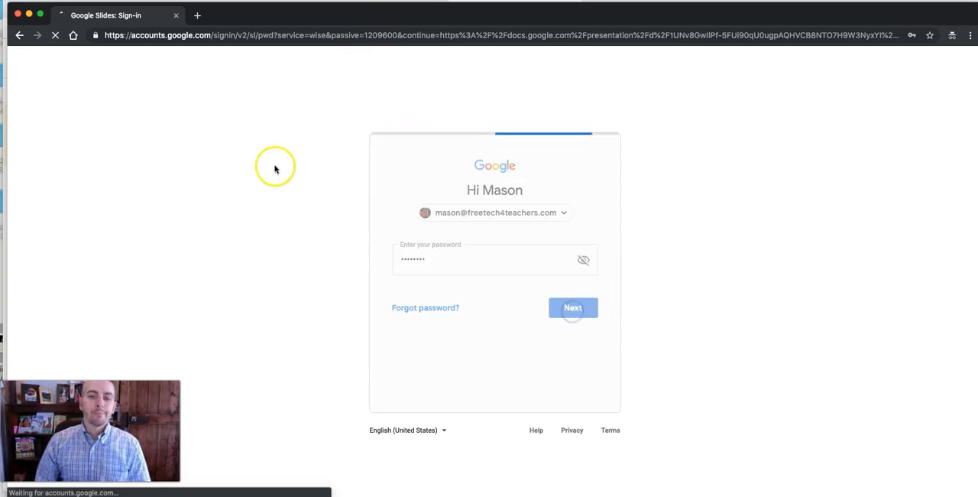
left_click(572, 308)
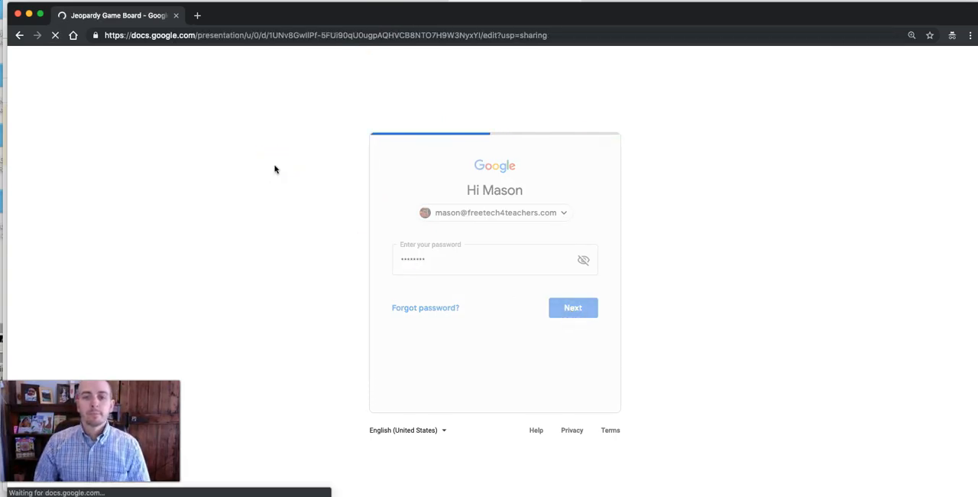
left_click(572, 307)
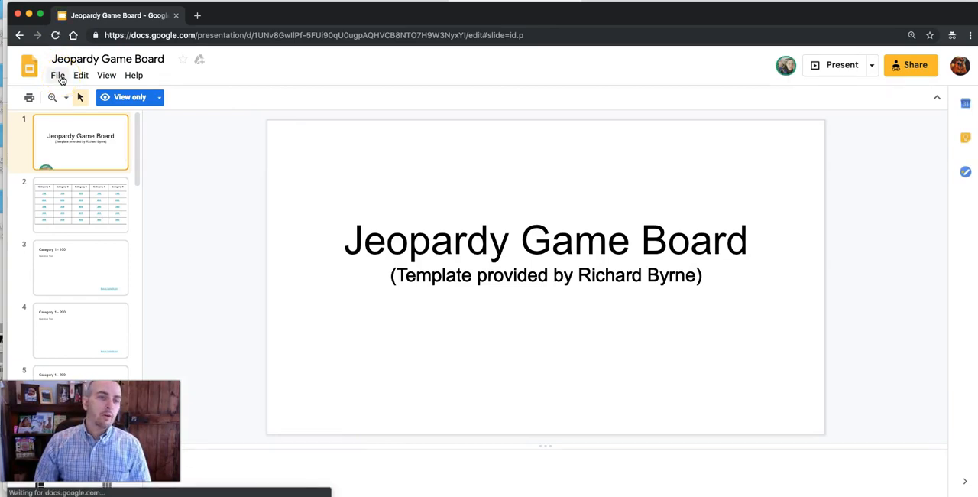
Make a personal copy of the presentation via File and close the original template's tab
left_click(59, 75)
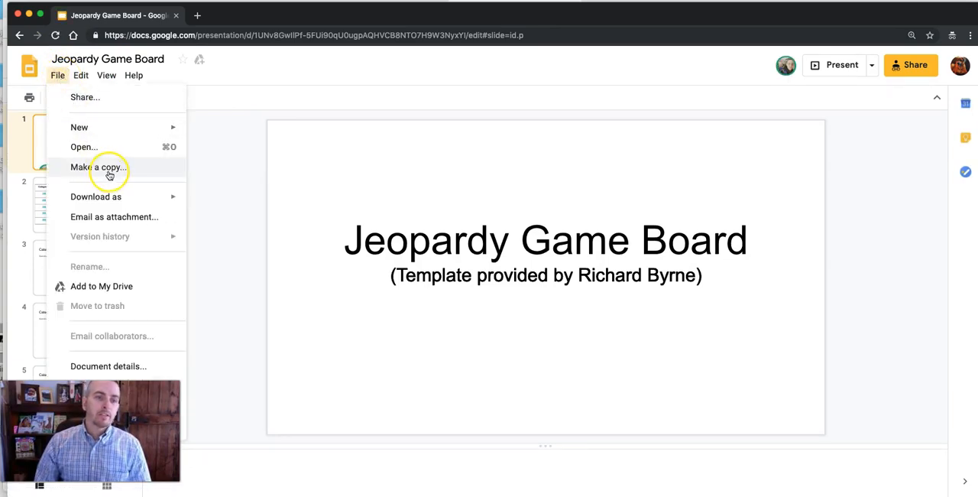
left_click(97, 167)
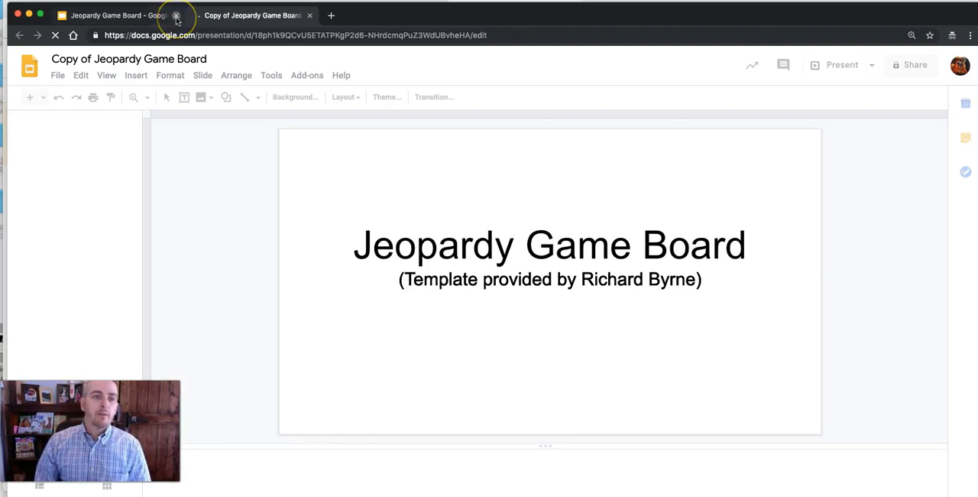
left_click(176, 15)
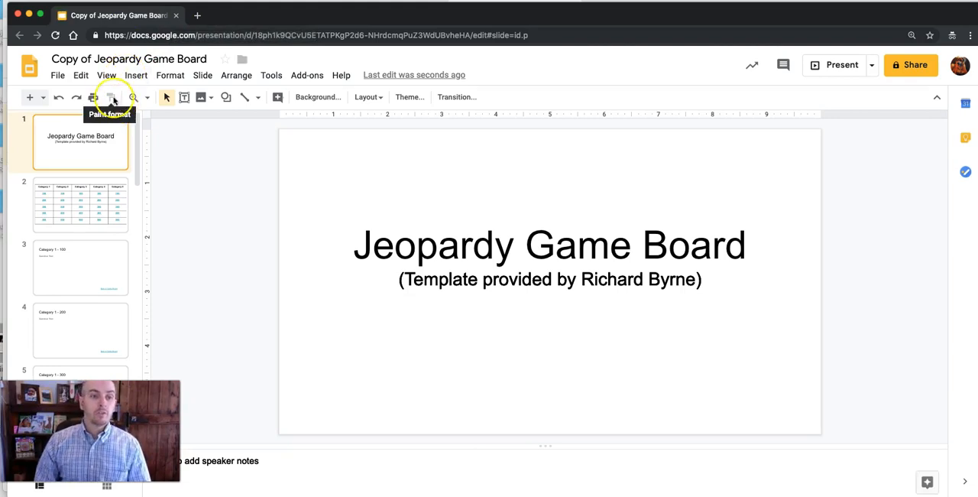
Append ' - US History' to the copy's title and show the category grid slide
left_click(129, 58)
type(" - US Histo")
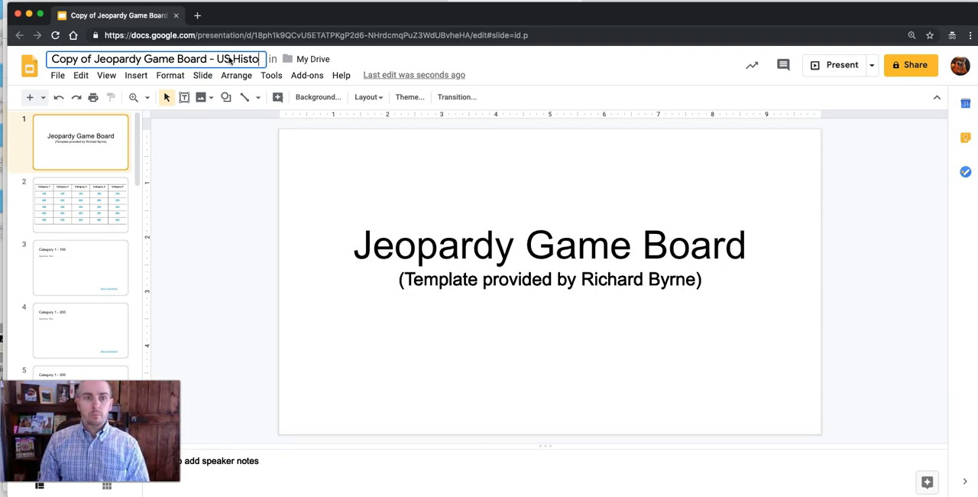
left_click(79, 205)
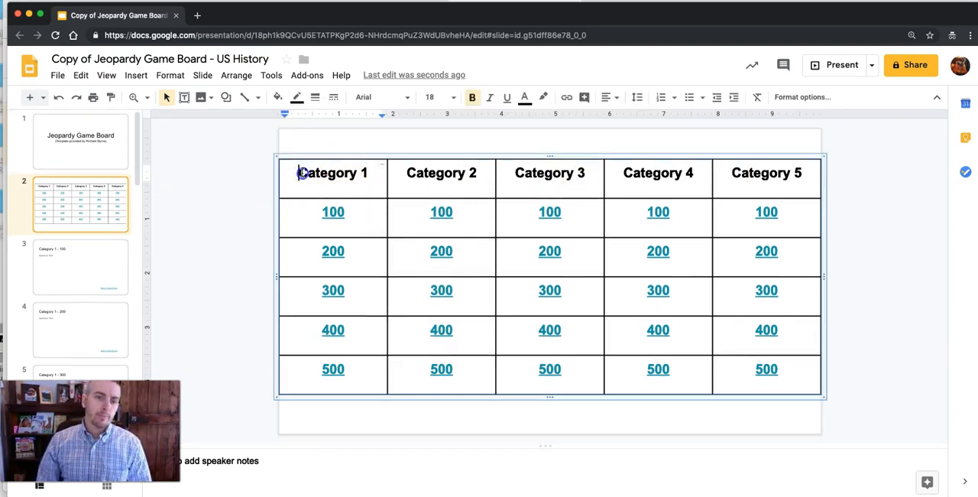
Rename the Category 1 heading to 'US History Until 1877' and go to its 100-point question slide
double_click(327, 173)
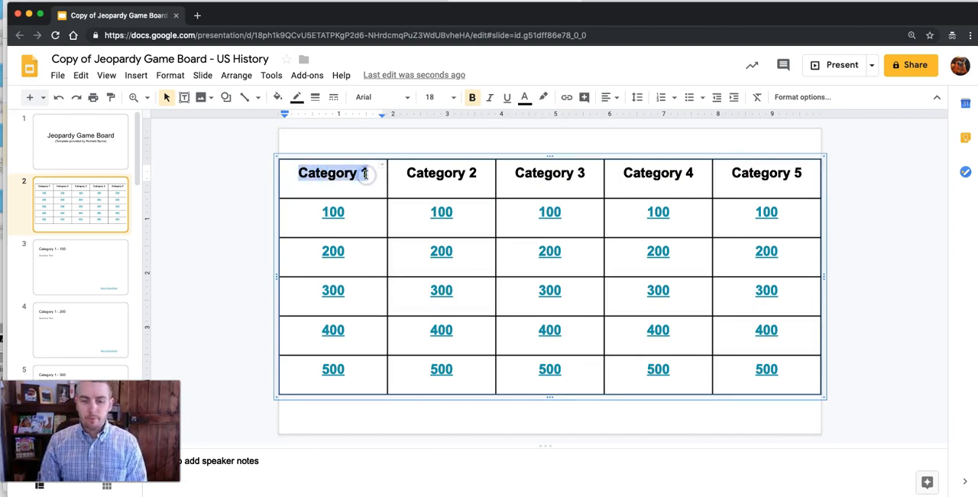
type("US History")
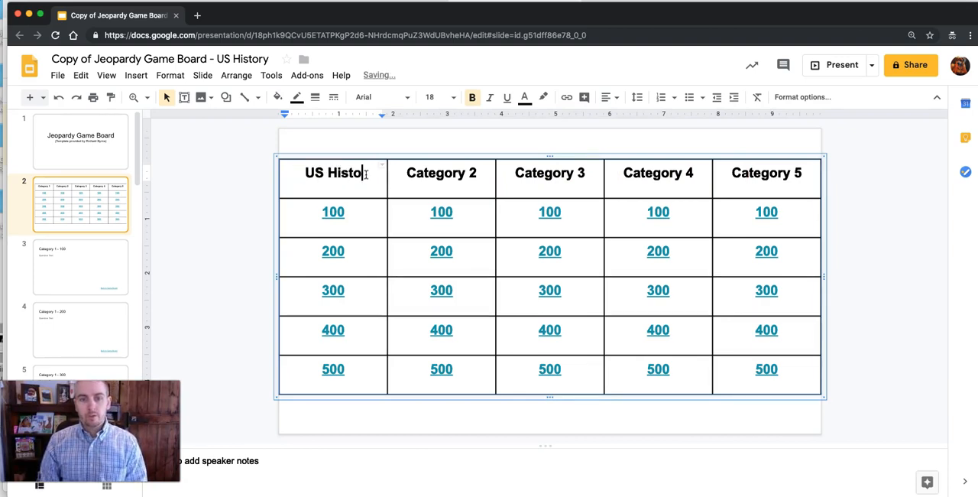
type("ry P")
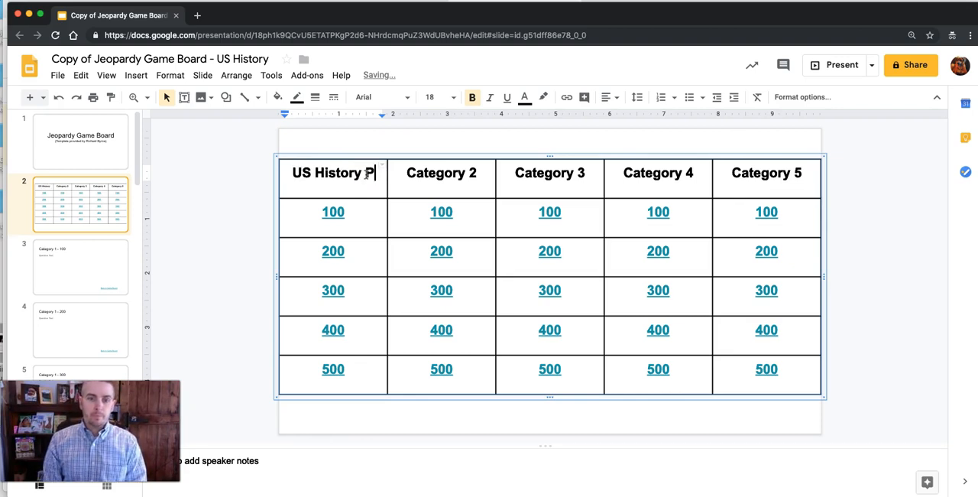
type("Until")
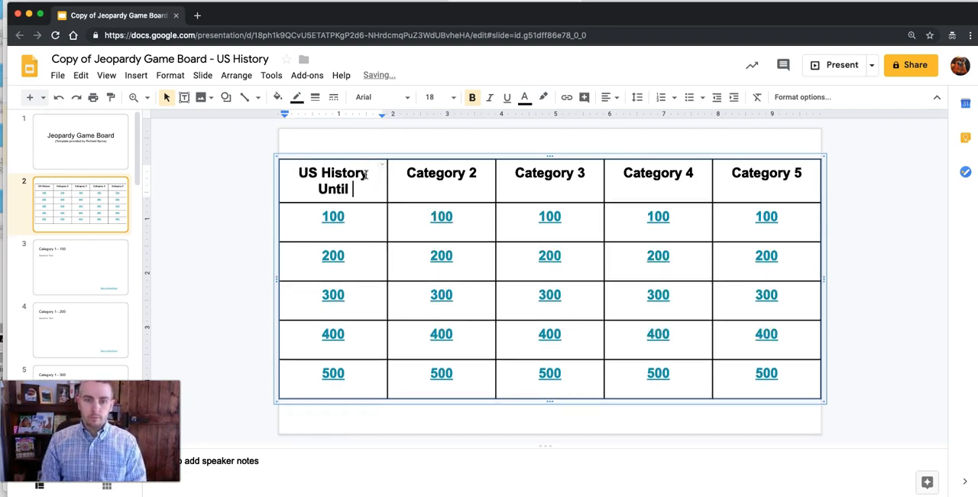
type("1877")
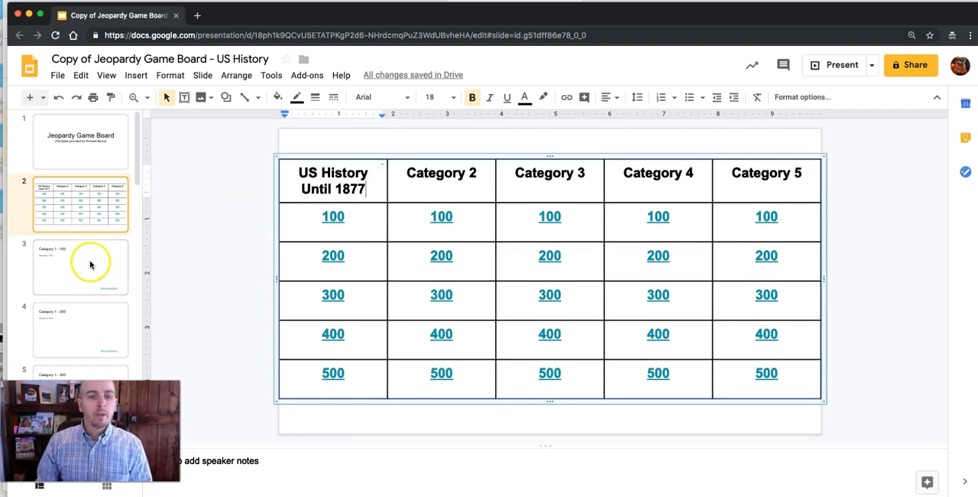
left_click(80, 266)
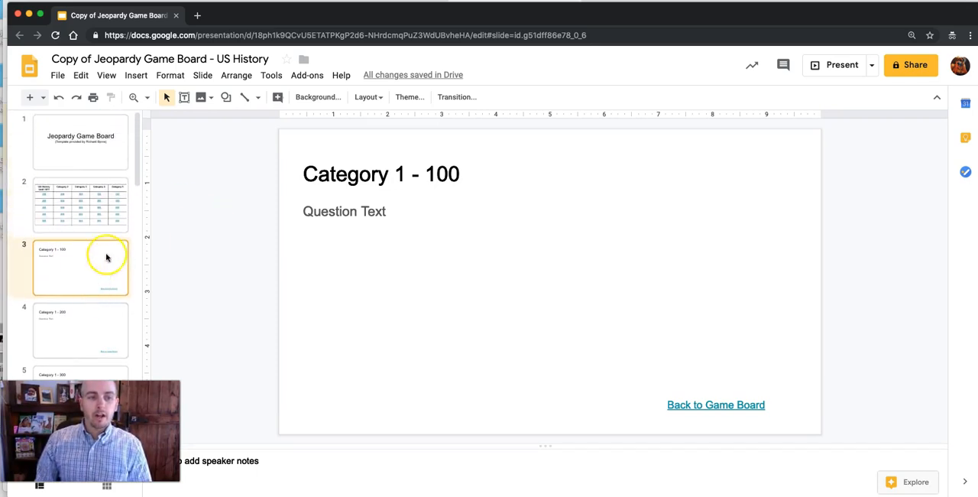
Retitle the question slide 'US History Until 1877 - 100'
left_click(401, 175)
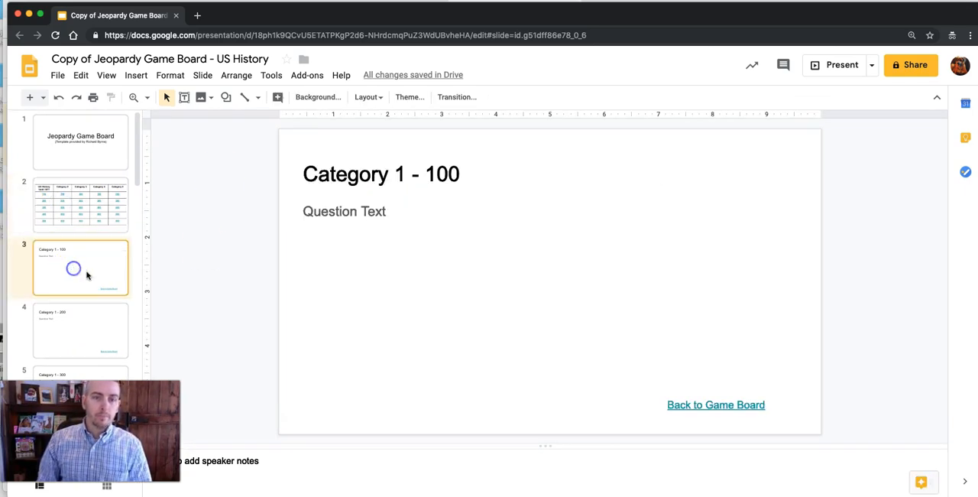
double_click(345, 174)
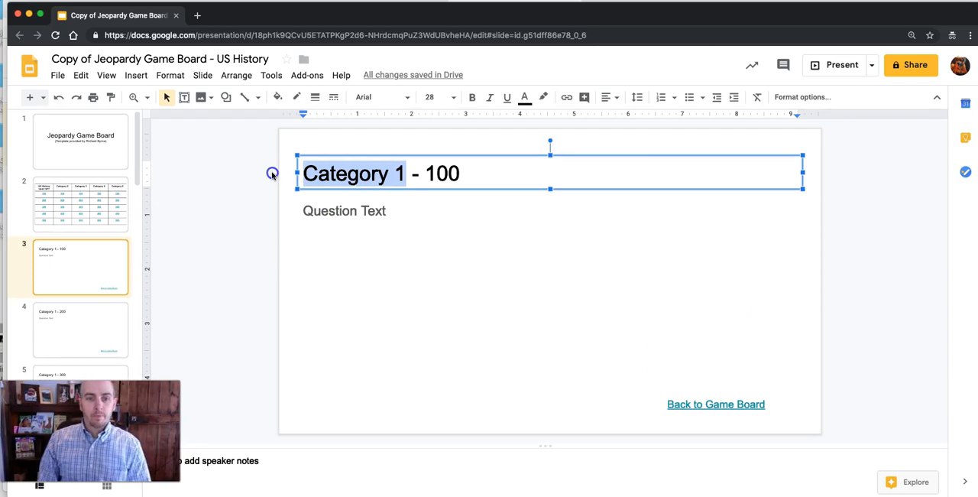
type("US History")
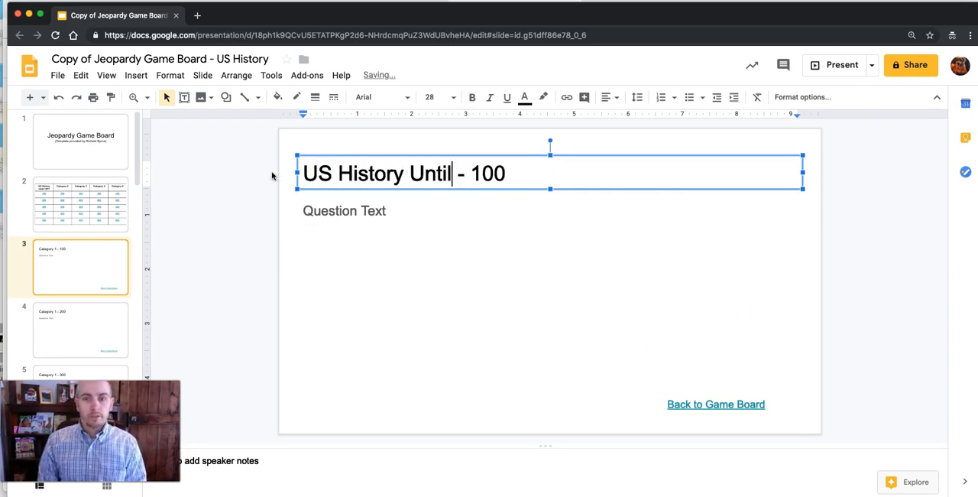
type("1877")
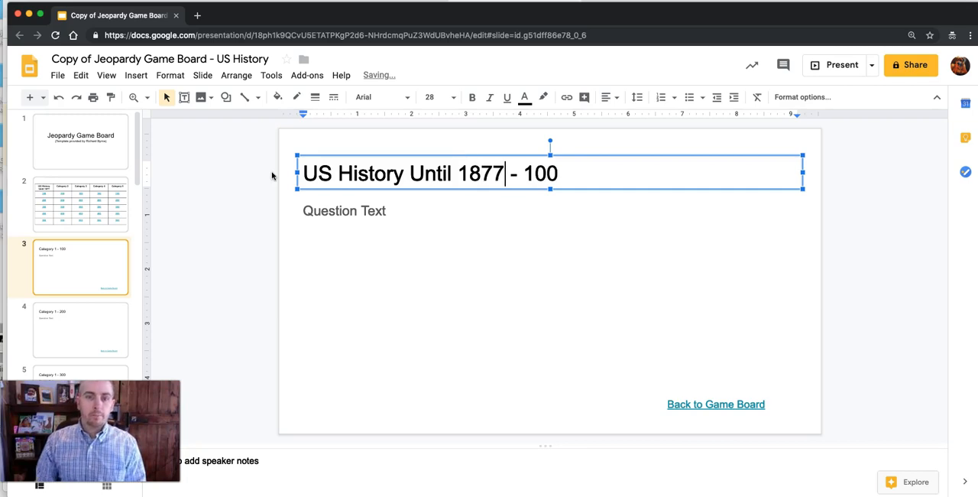
Replace the question text with 'First president of the United States.' and return to the board
double_click(328, 211)
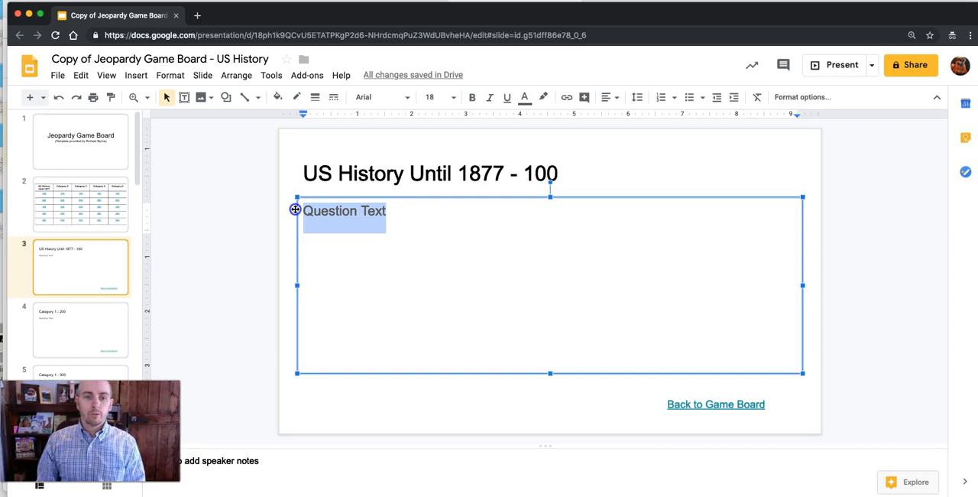
type("First president of the United S")
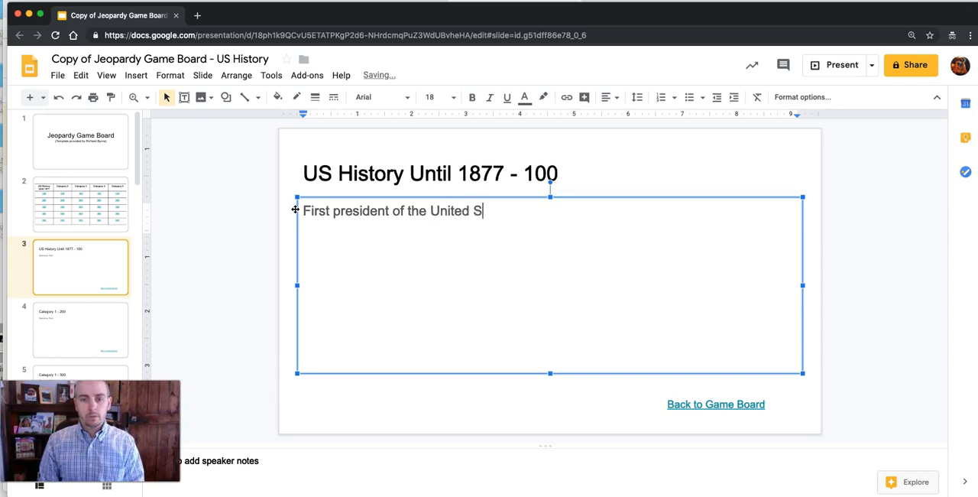
type("tates.")
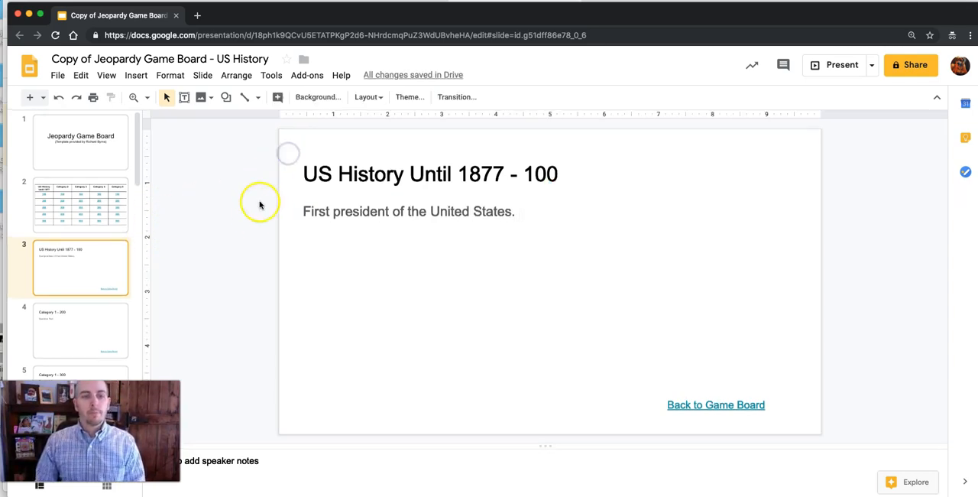
left_click(79, 205)
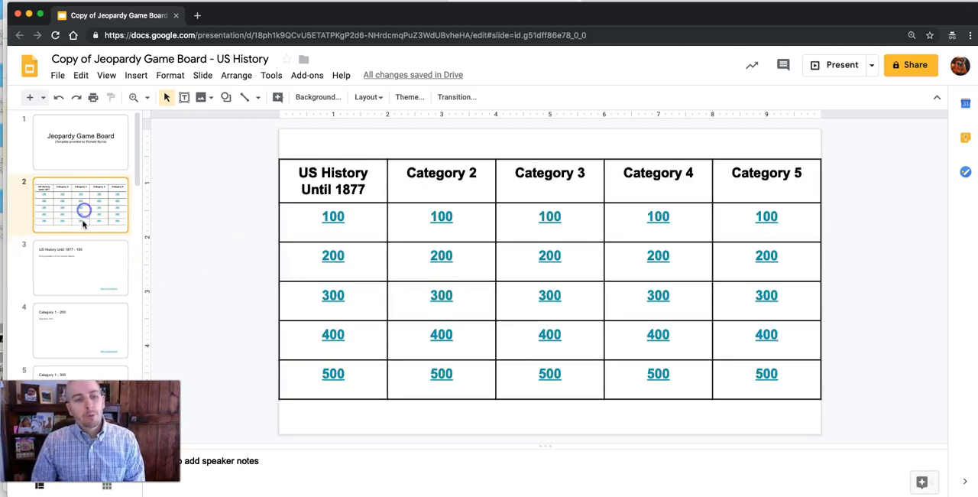
mouse_move(95, 332)
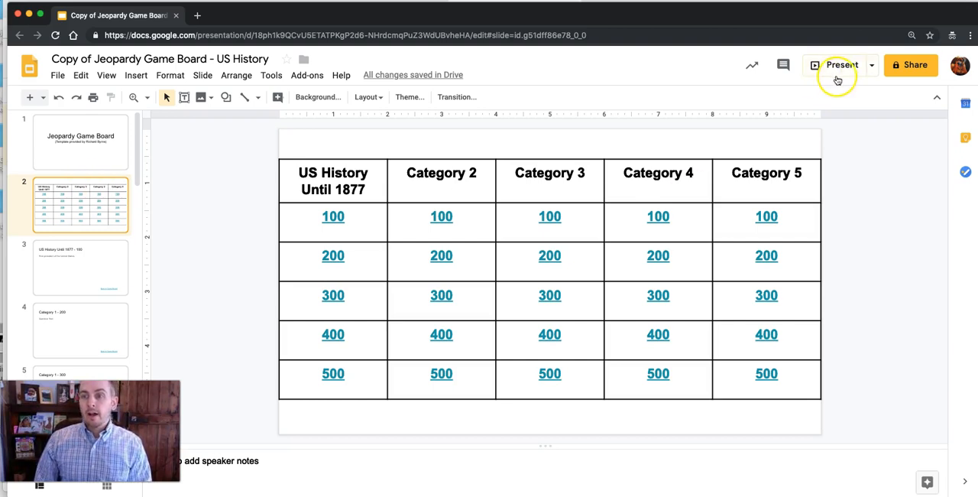
mouse_move(841, 65)
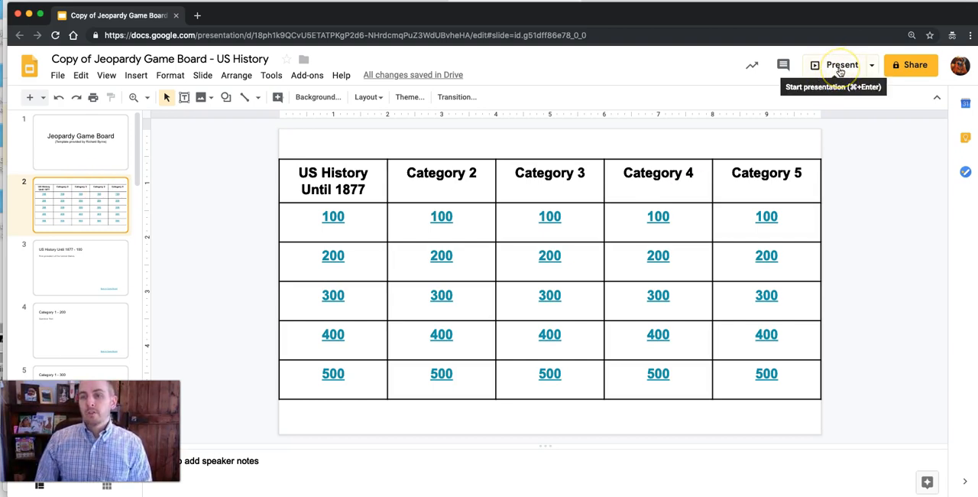
left_click(841, 64)
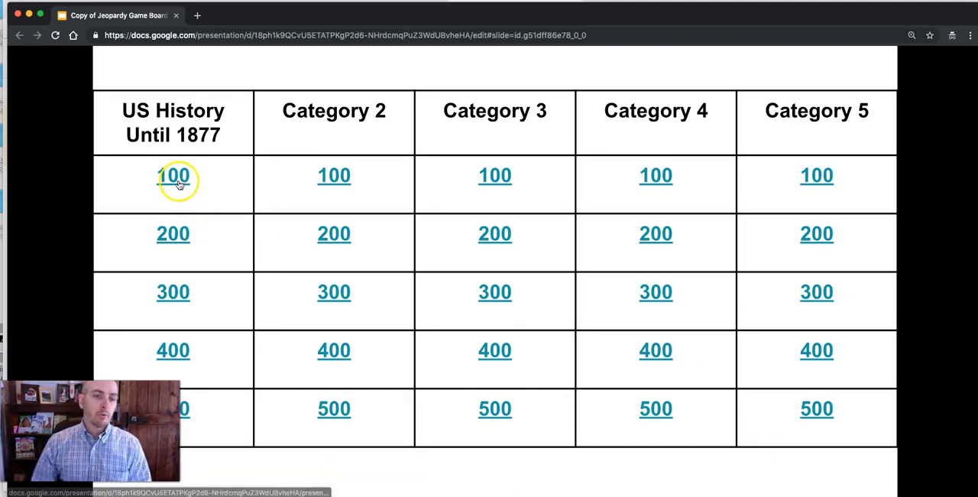
left_click(173, 176)
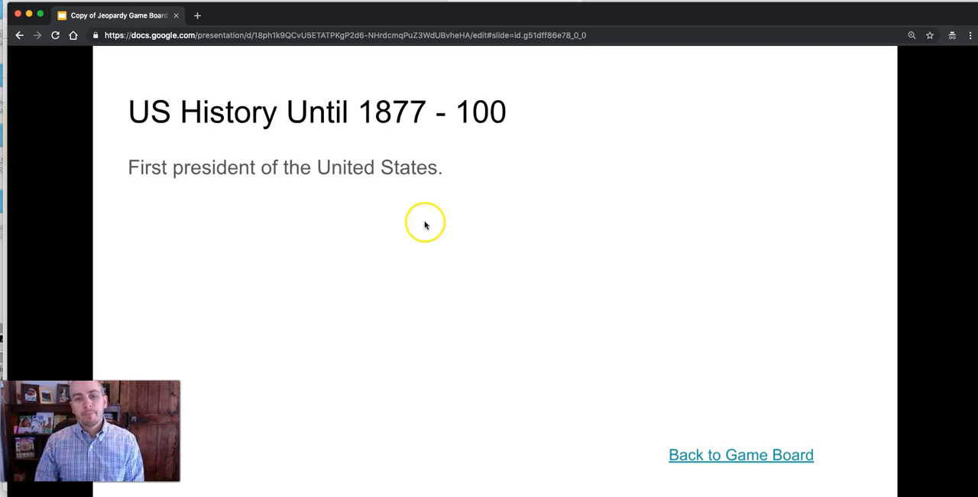
mouse_move(419, 217)
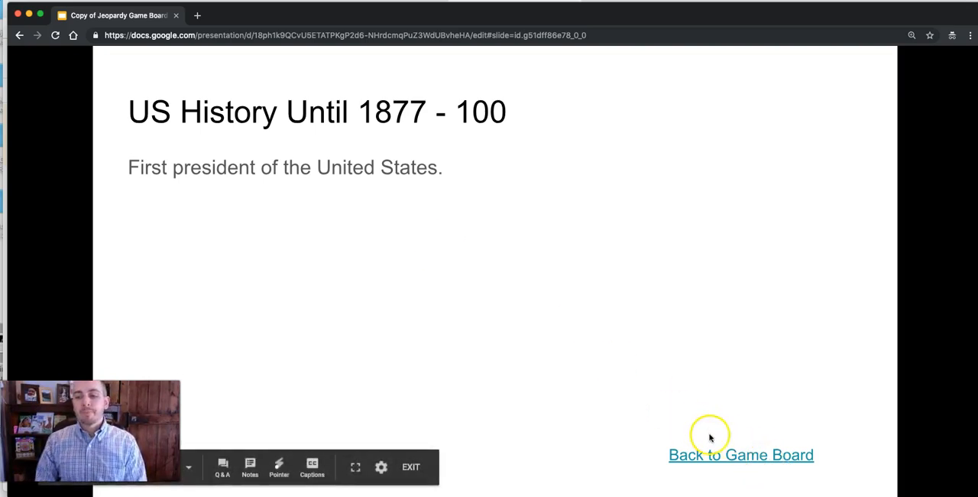
left_click(740, 454)
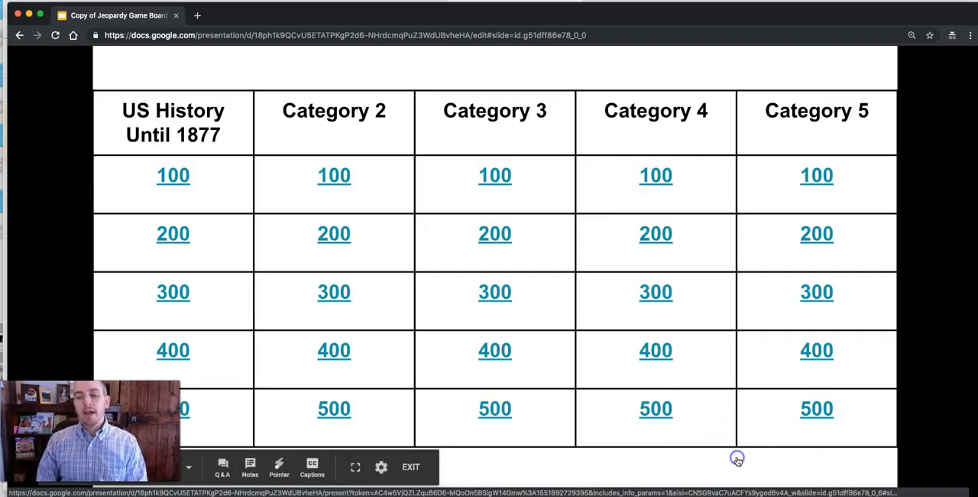
mouse_move(161, 217)
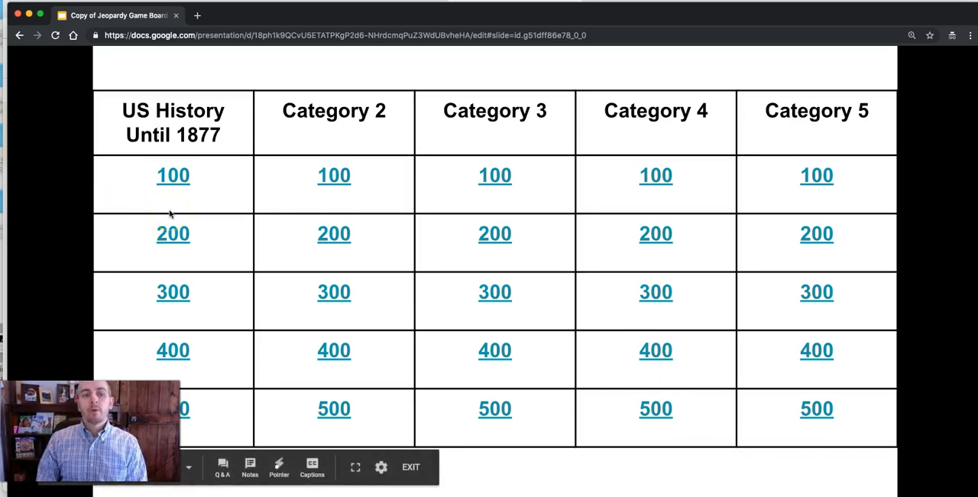
mouse_move(471, 255)
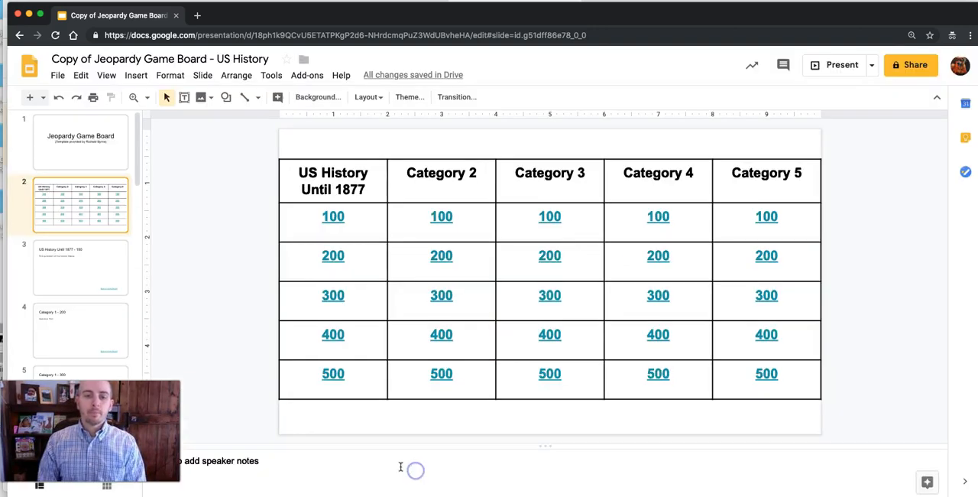
mouse_move(201, 292)
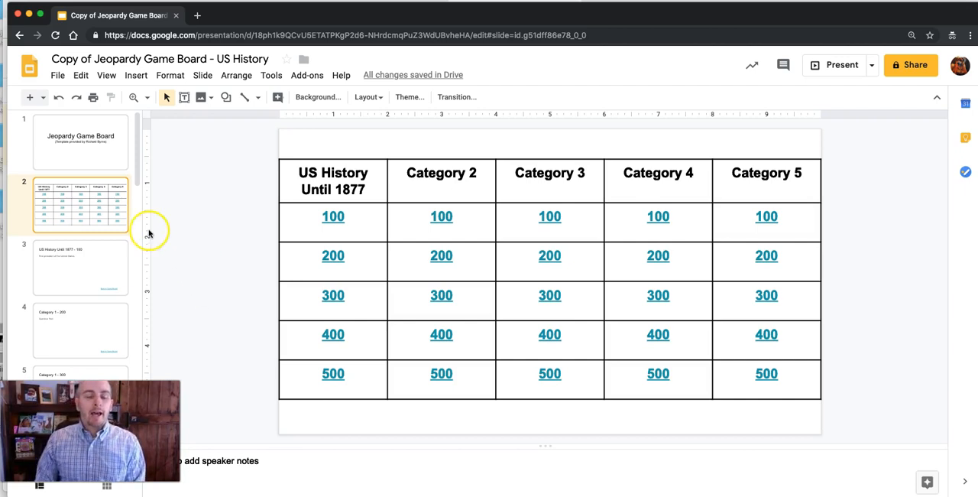
mouse_move(104, 283)
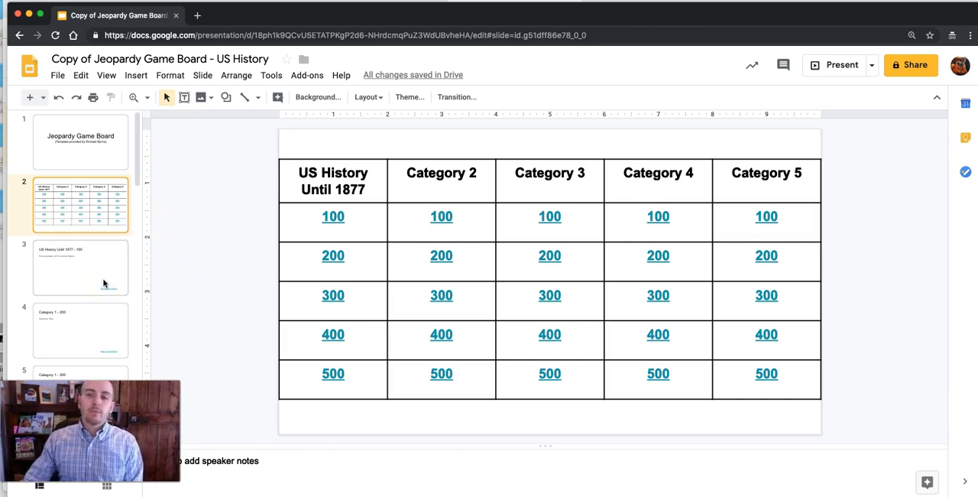